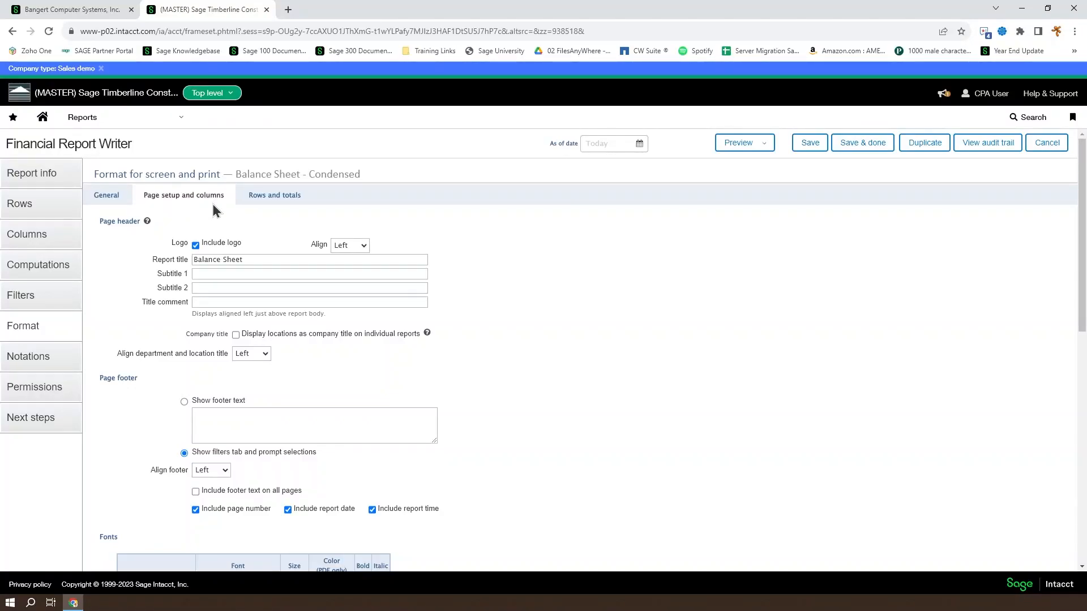
mouse_move(292, 202)
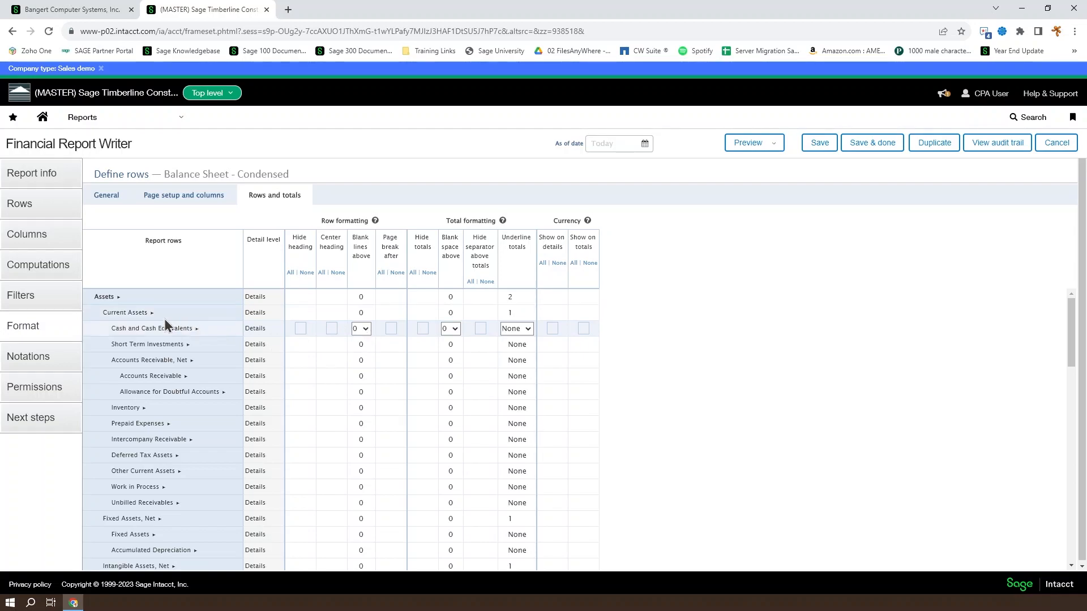
left_click(129, 519)
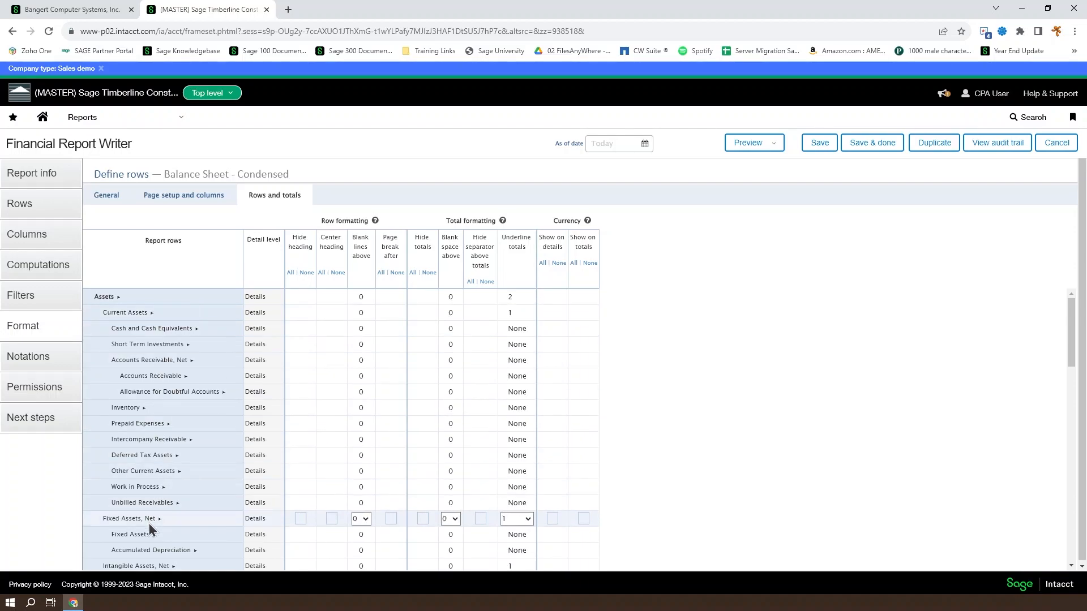
mouse_move(131, 535)
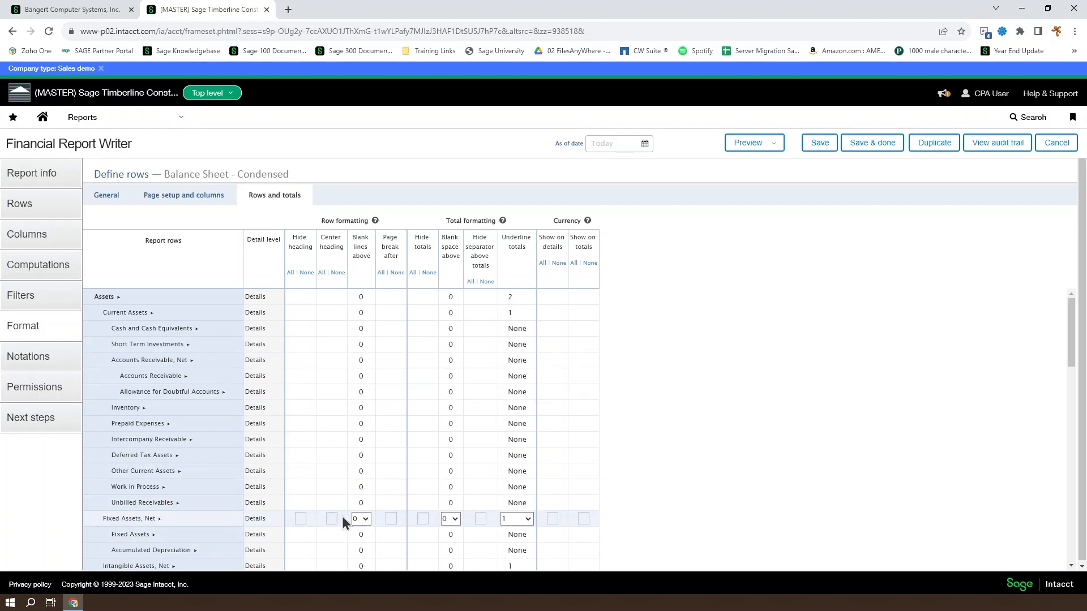
left_click(366, 519)
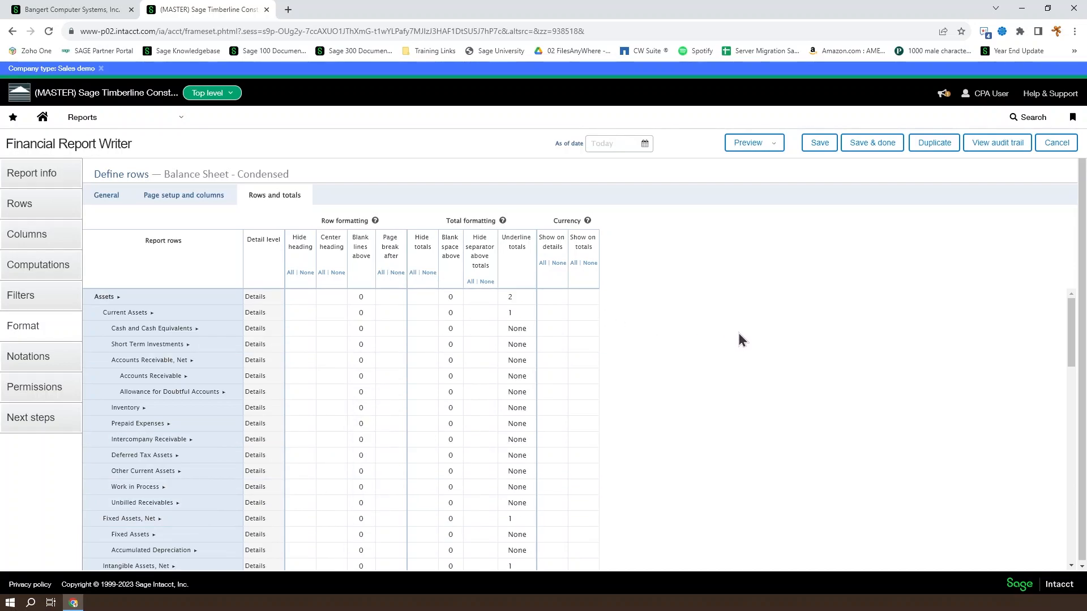
left_click(142, 503)
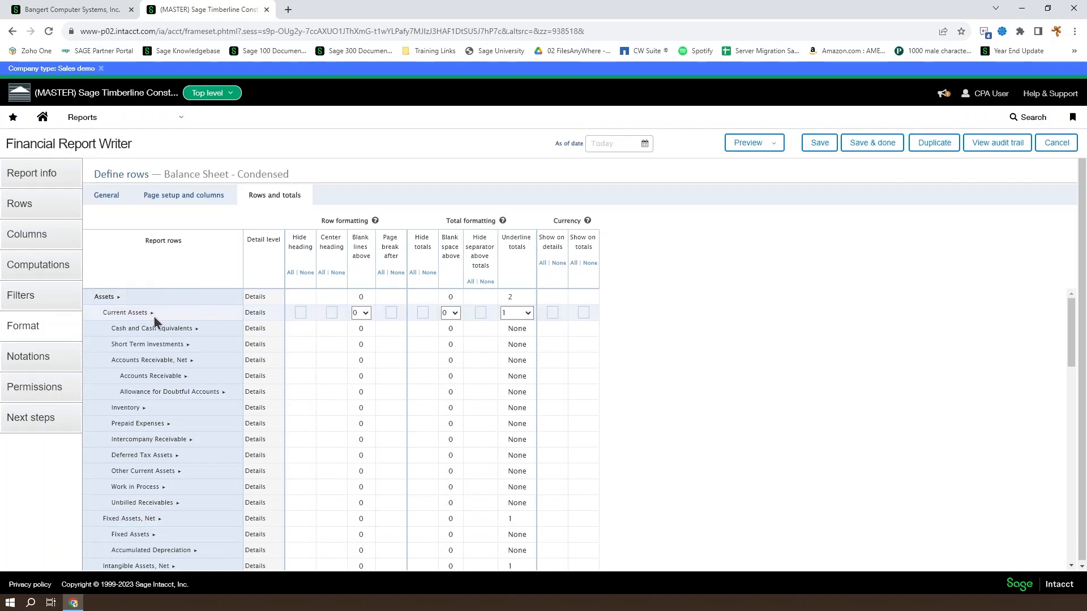
left_click(164, 329)
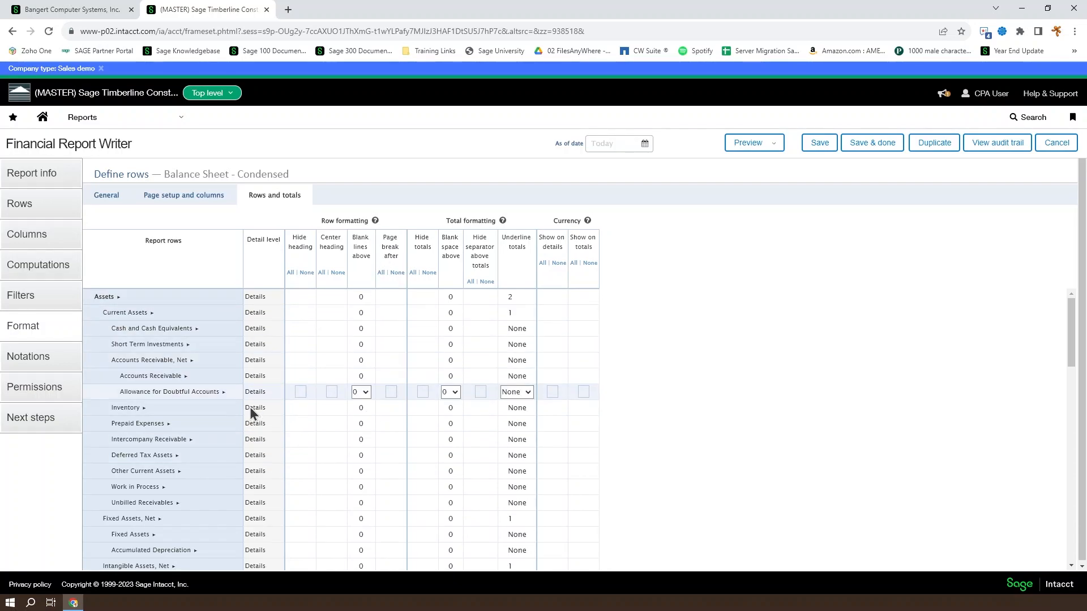
left_click(103, 297)
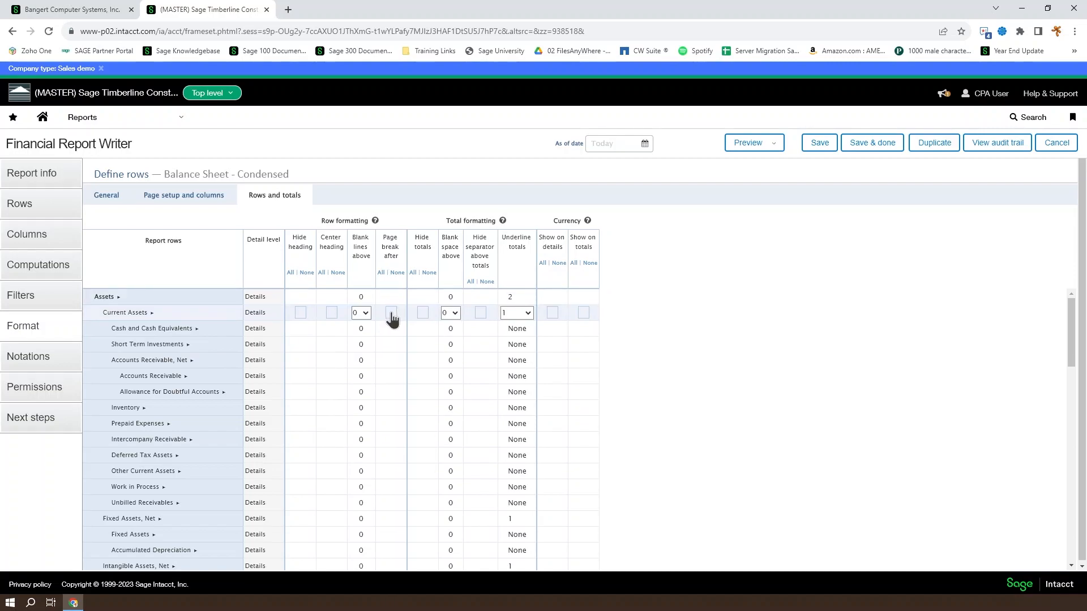
left_click(391, 312)
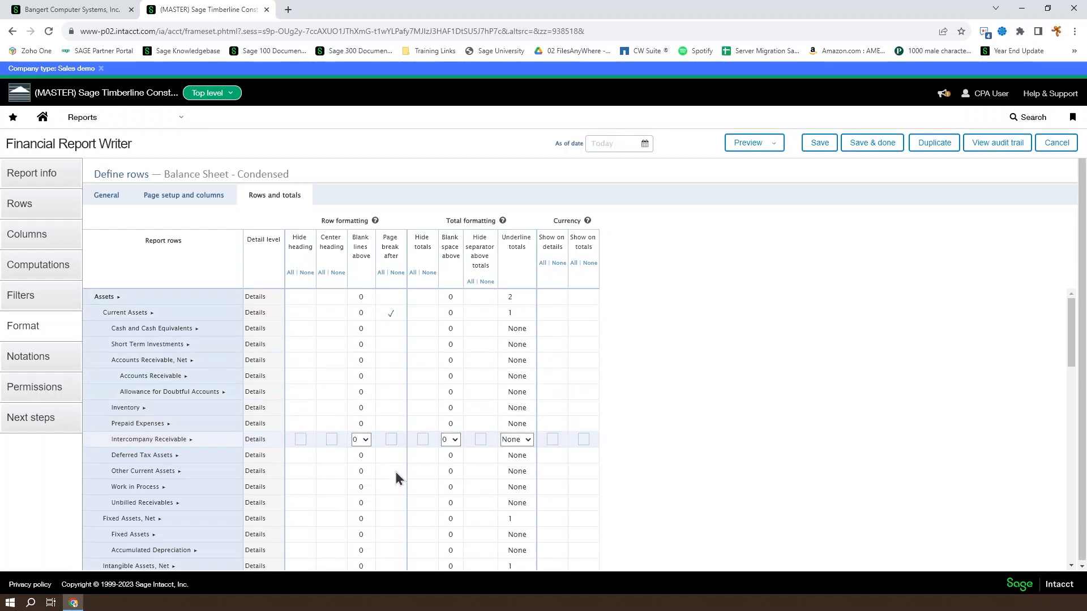
left_click(390, 518)
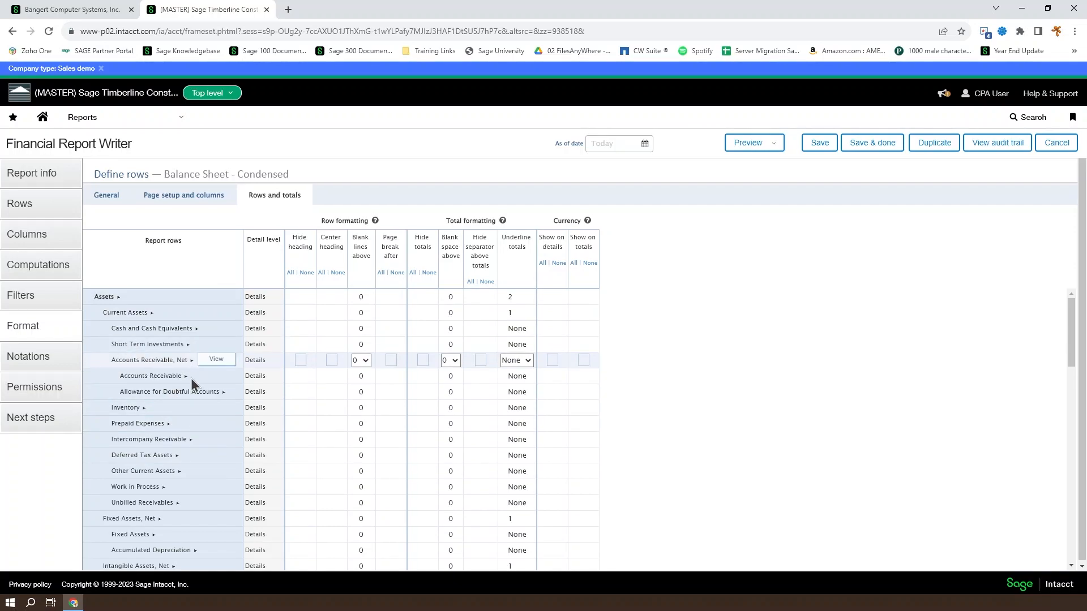
mouse_move(305, 369)
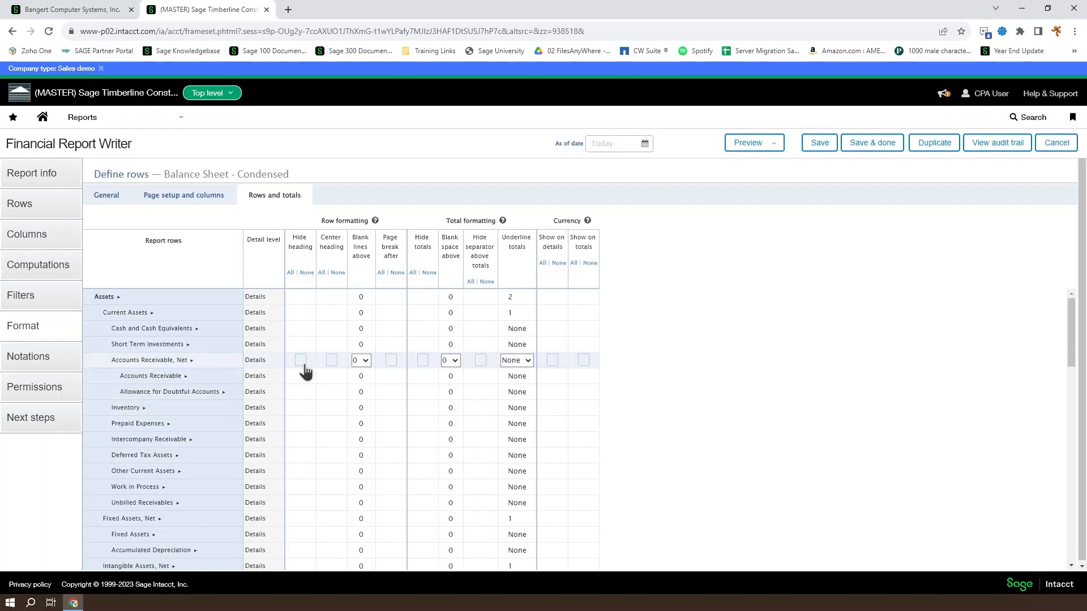
left_click(300, 362)
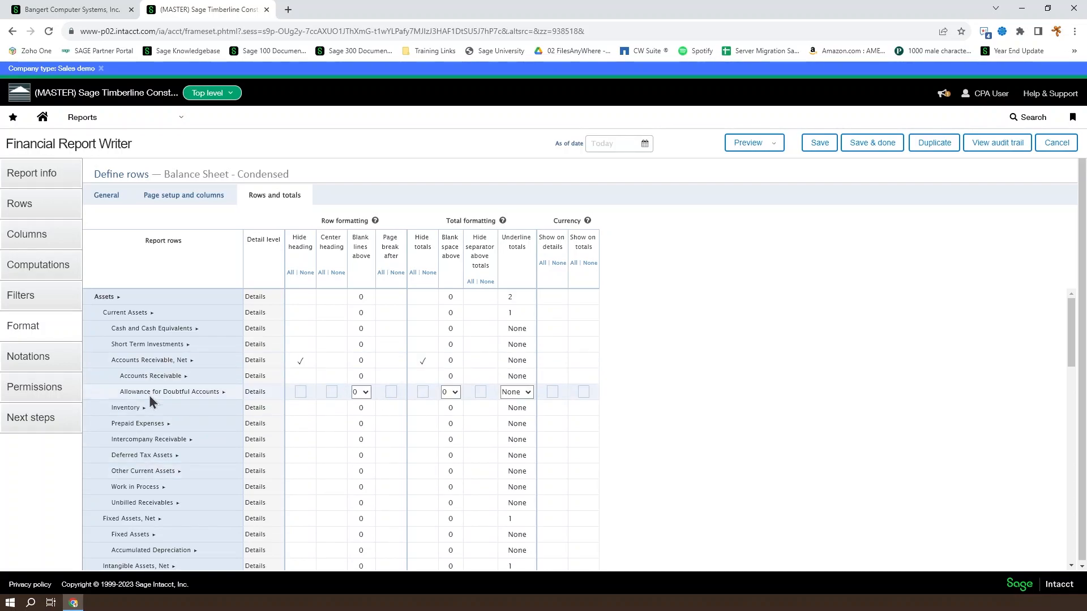
mouse_move(151, 401)
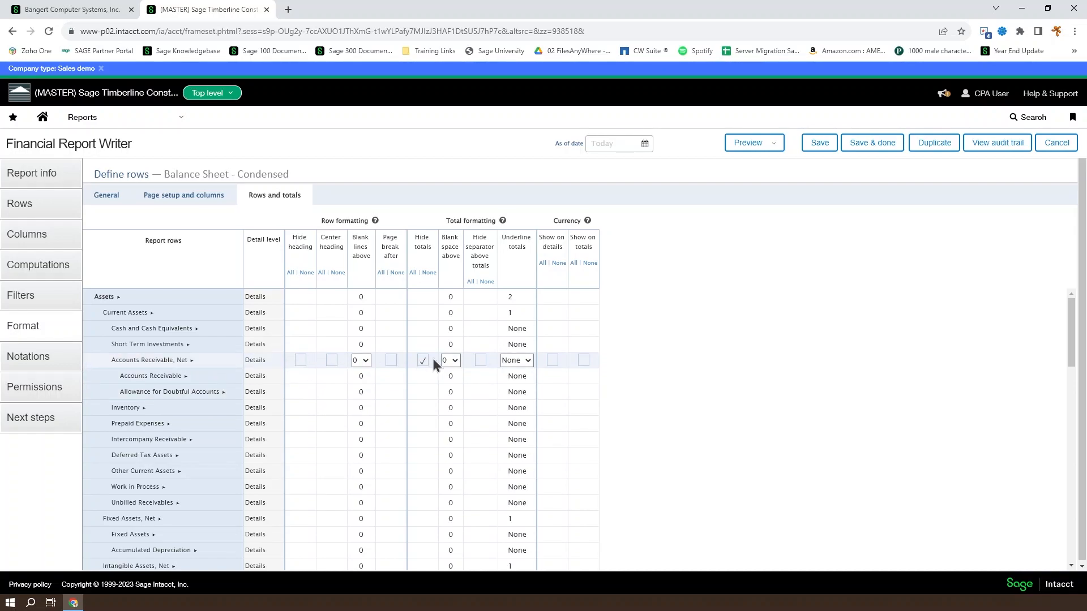
left_click(421, 360)
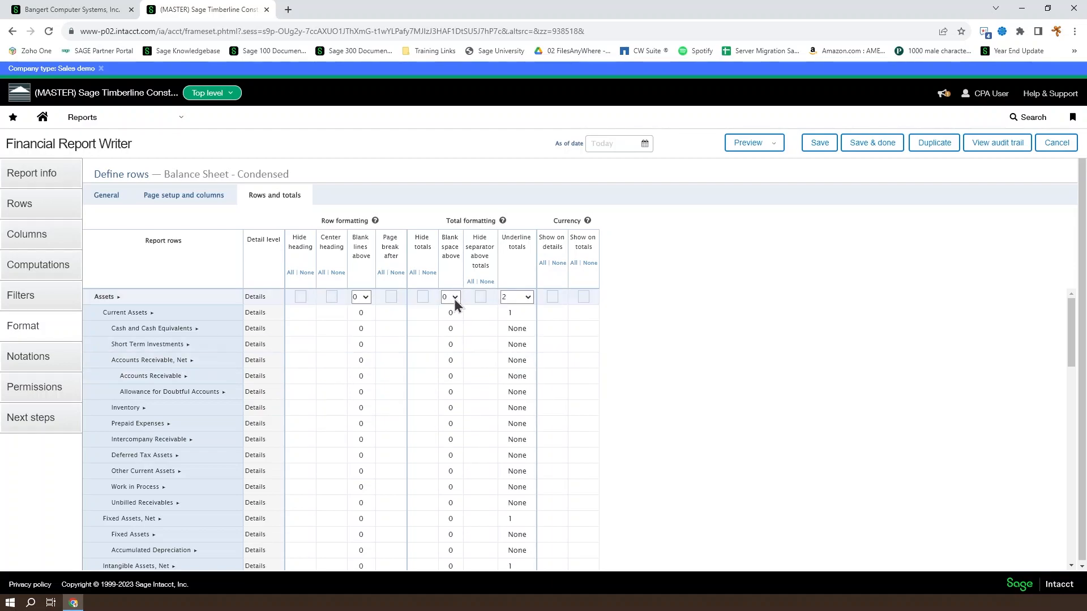
left_click(451, 296)
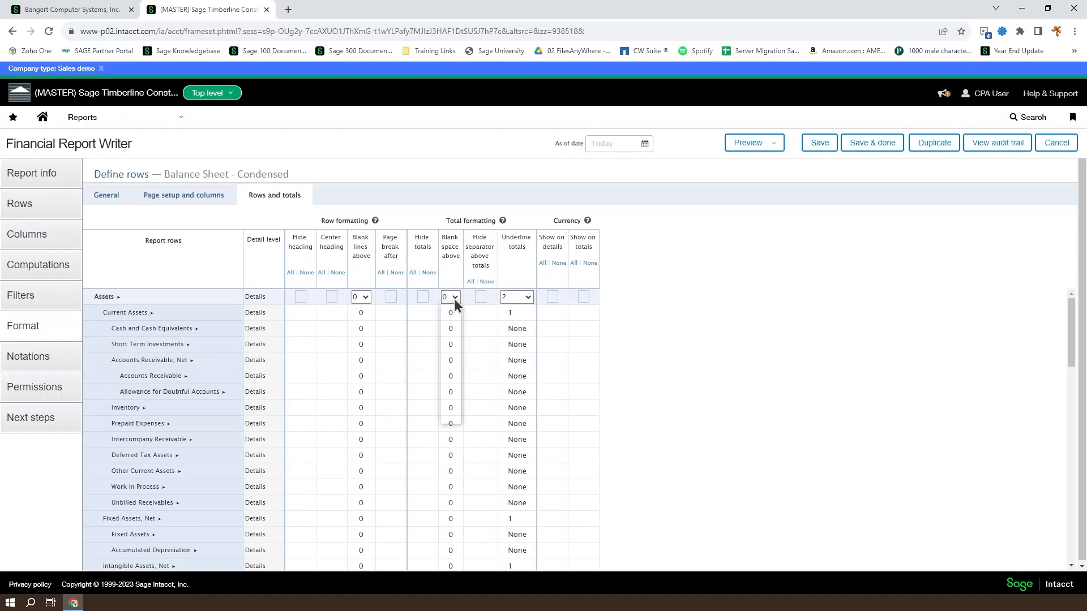
left_click(451, 297)
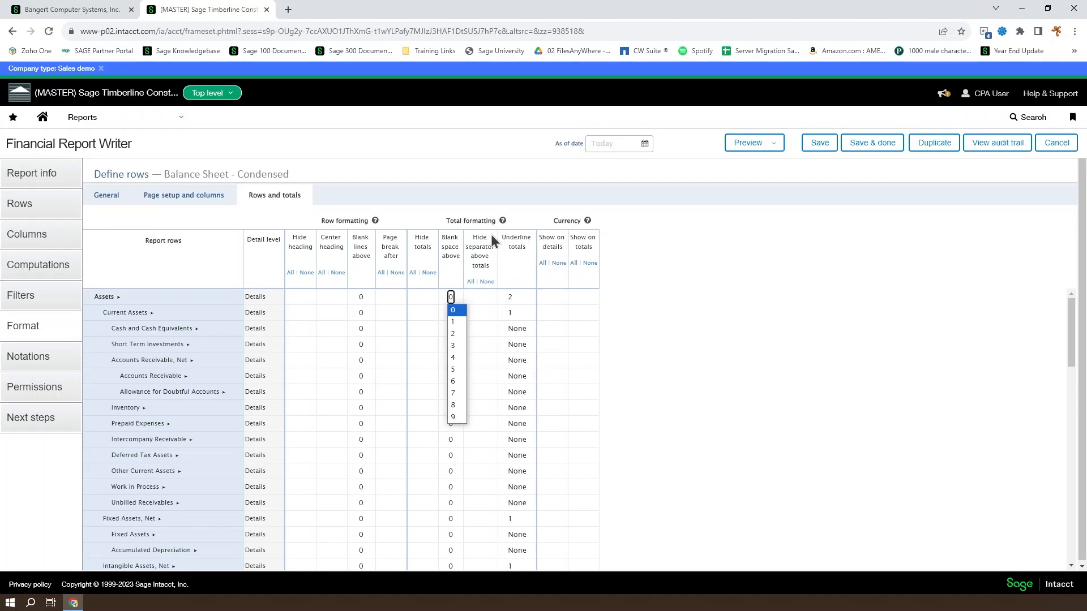
left_click(456, 309)
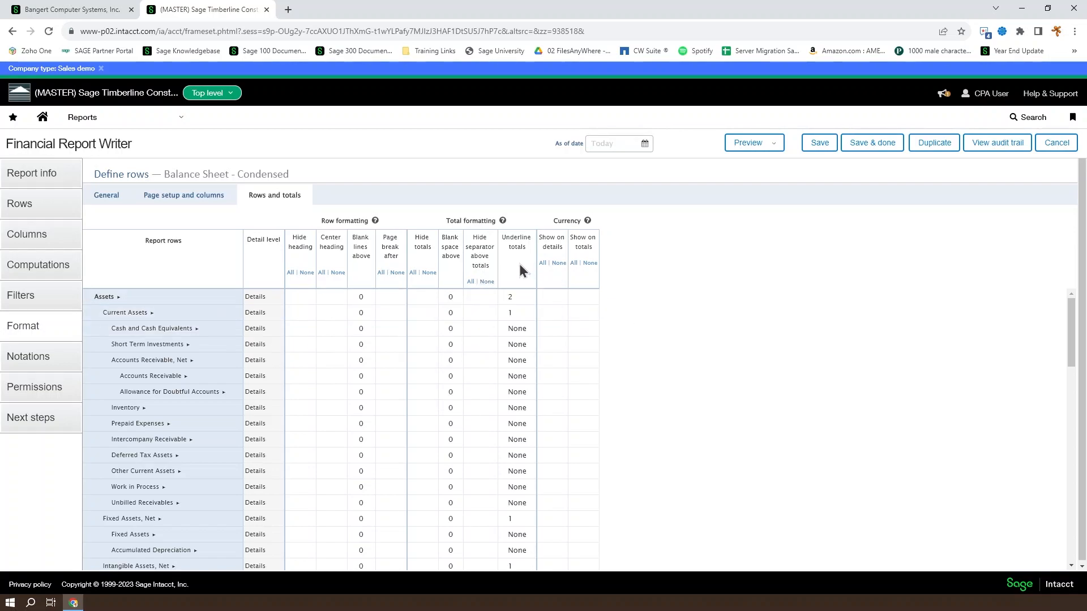
left_click(104, 297)
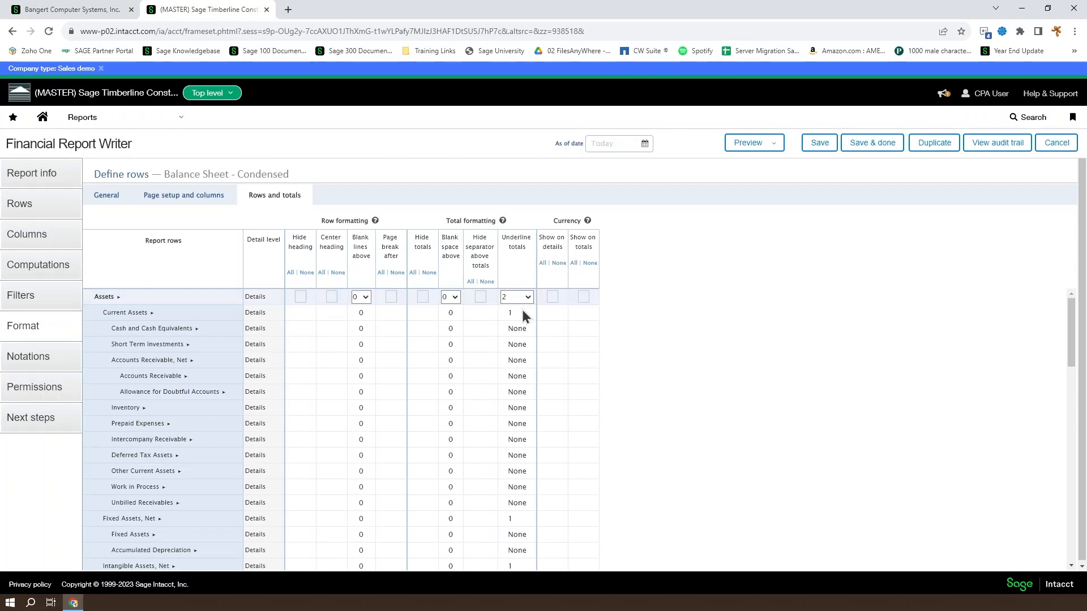
mouse_move(519, 296)
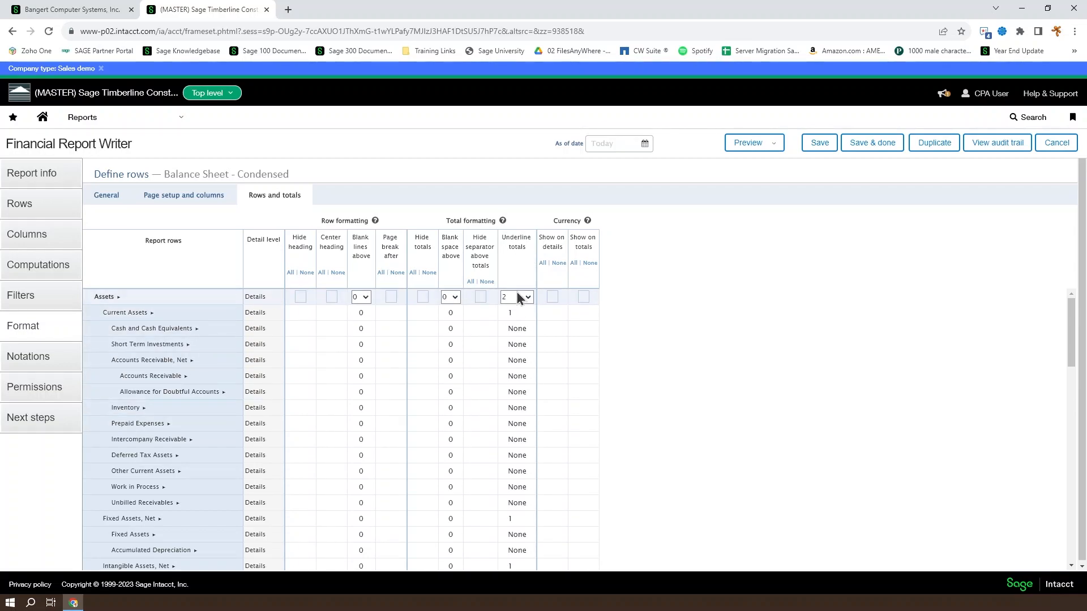
left_click(516, 297)
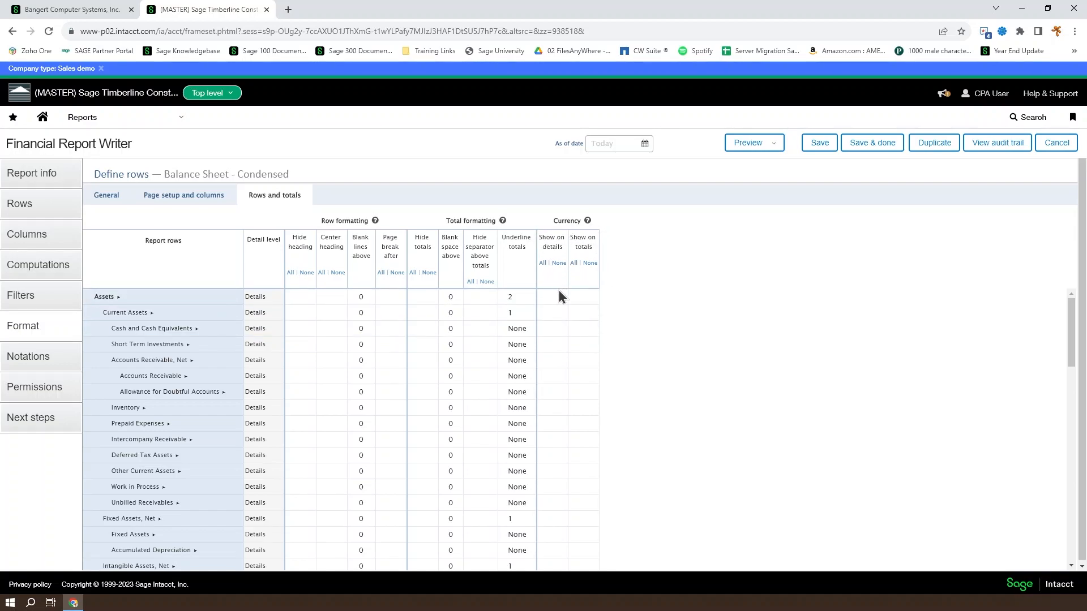
mouse_move(571, 220)
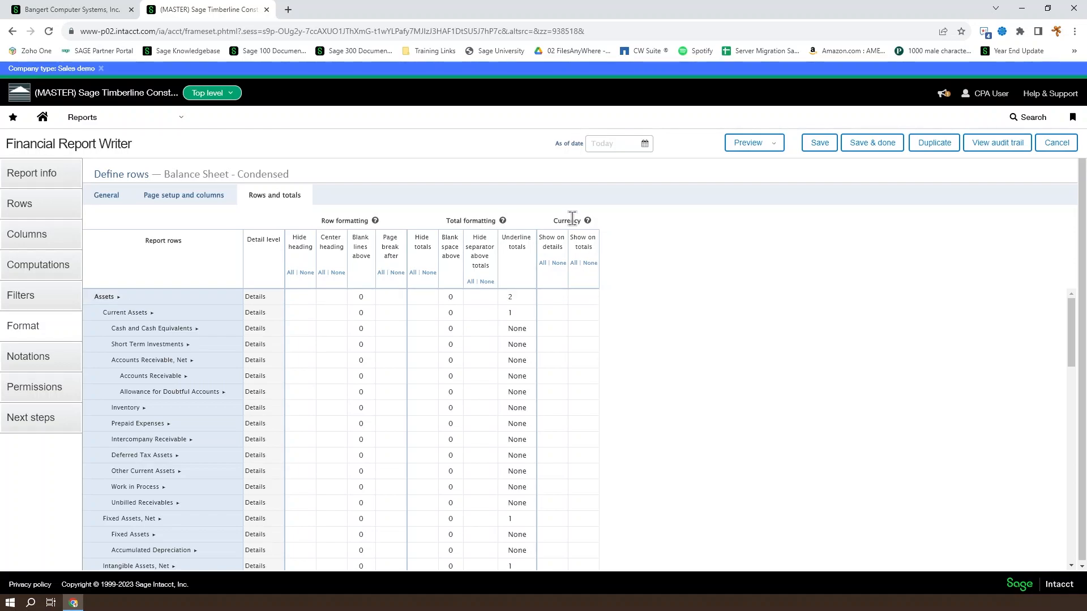
left_click(104, 297)
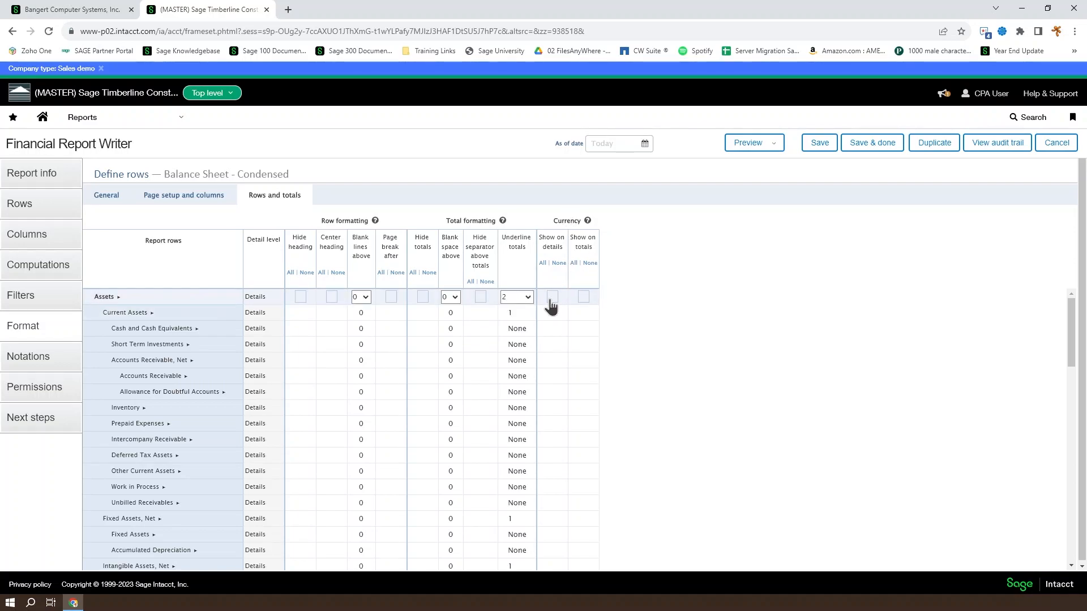